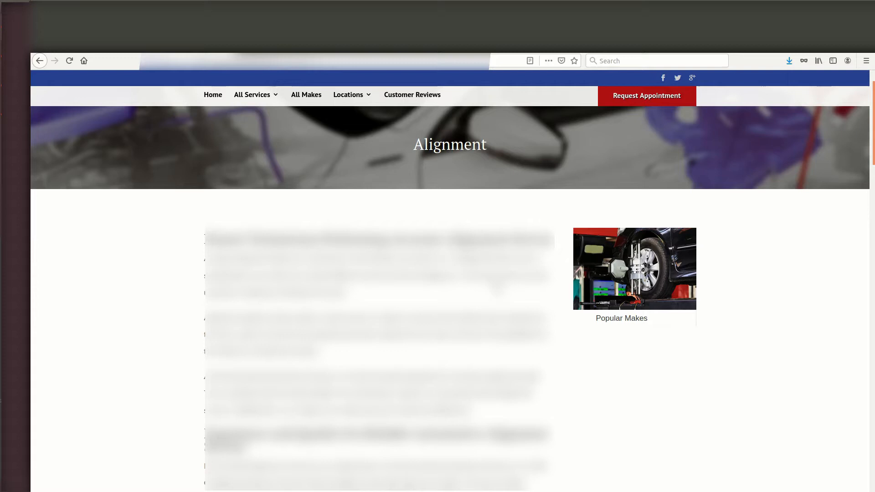
pyautogui.moveTo(640, 263)
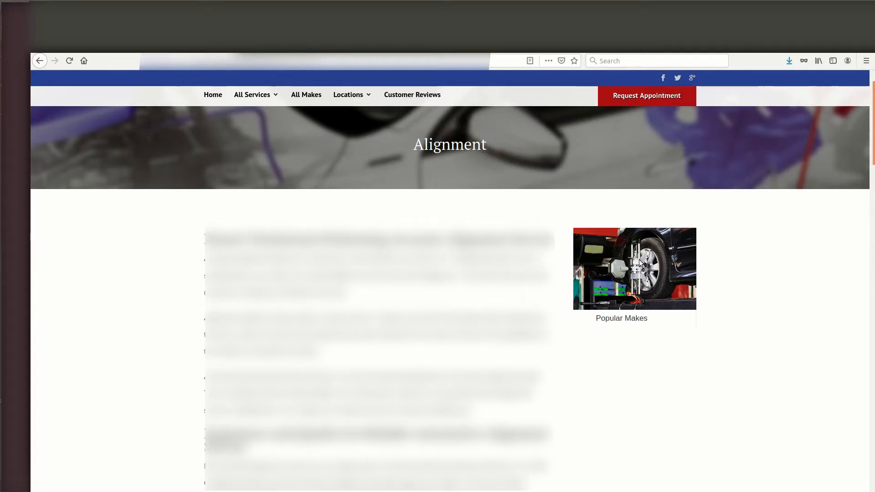
pyautogui.moveTo(623, 271)
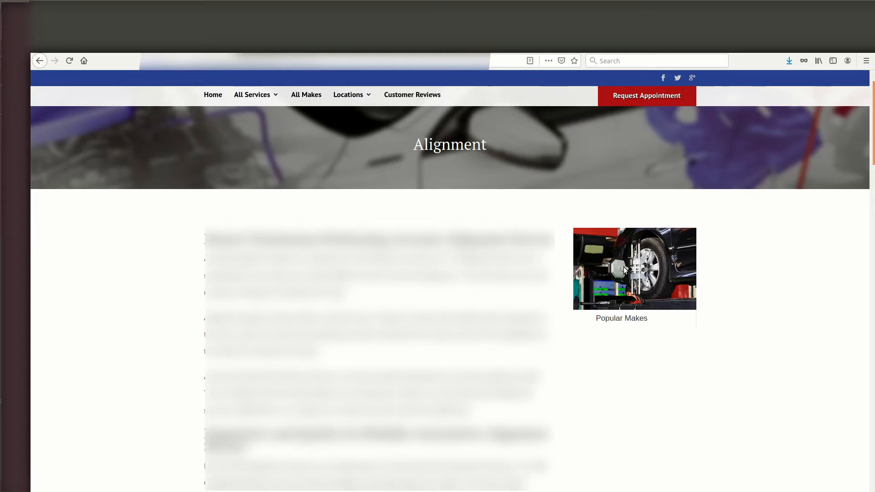
pyautogui.moveTo(630, 269)
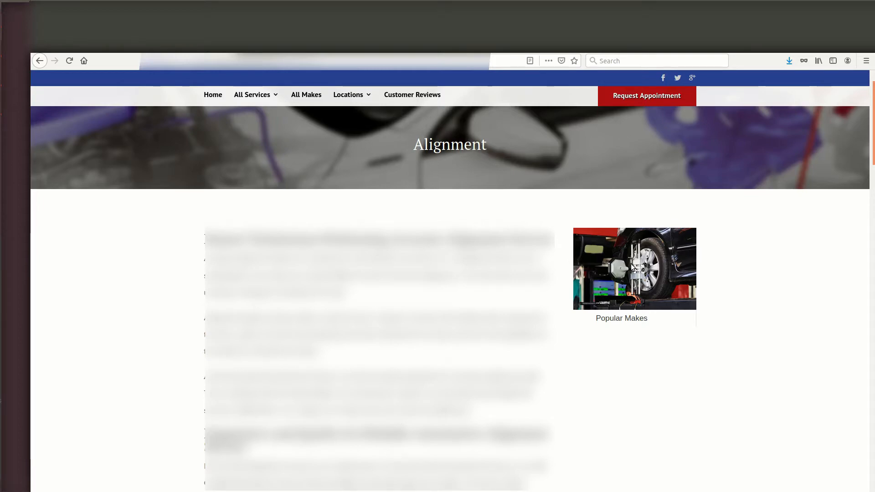
# Bring up the context options for the wheel-alignment photo before heading to Google Images
pyautogui.rightClick(635, 268)
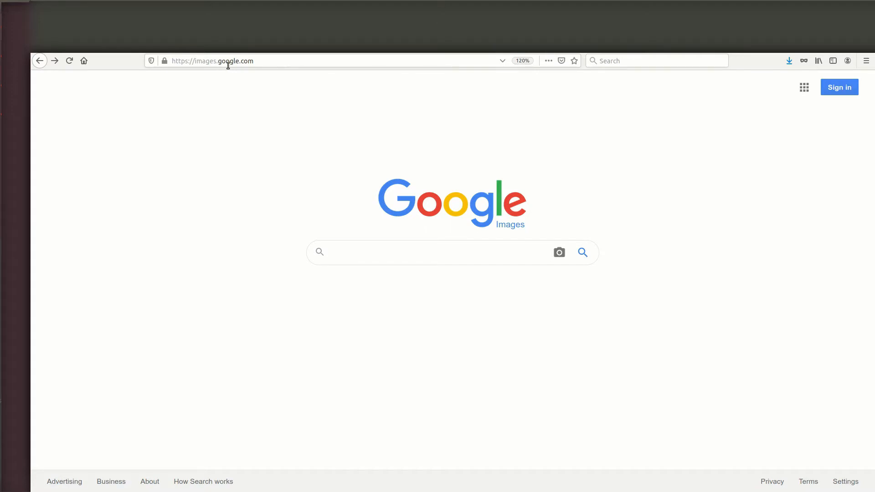
pyautogui.moveTo(190, 66)
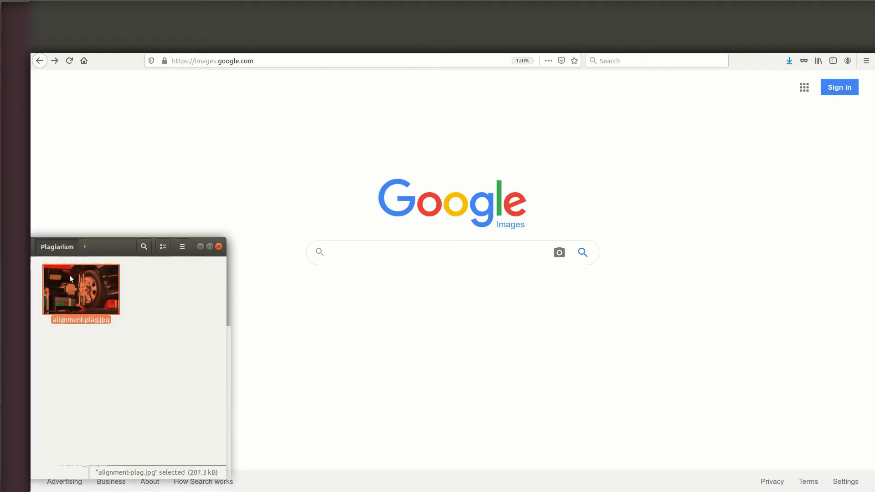
pyautogui.moveTo(74, 292)
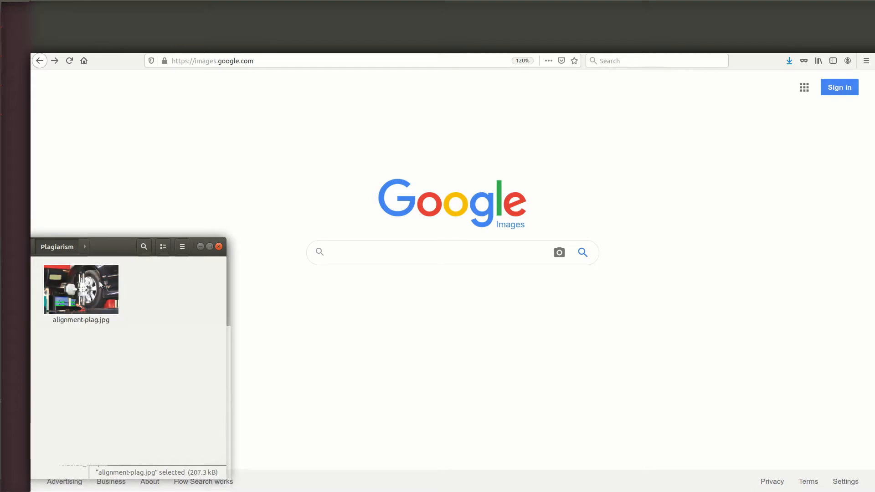
# Drag alignment-plag.jpg from the Plagiarism folder into the 'Drop image here' area to search by image
pyautogui.moveTo(81, 289); pyautogui.dragTo(303, 285)
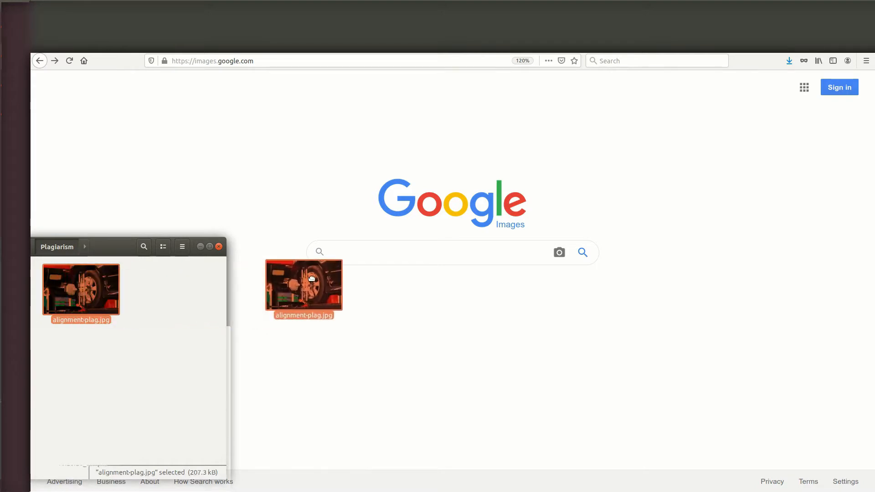
pyautogui.moveTo(304, 278); pyautogui.dragTo(549, 310)
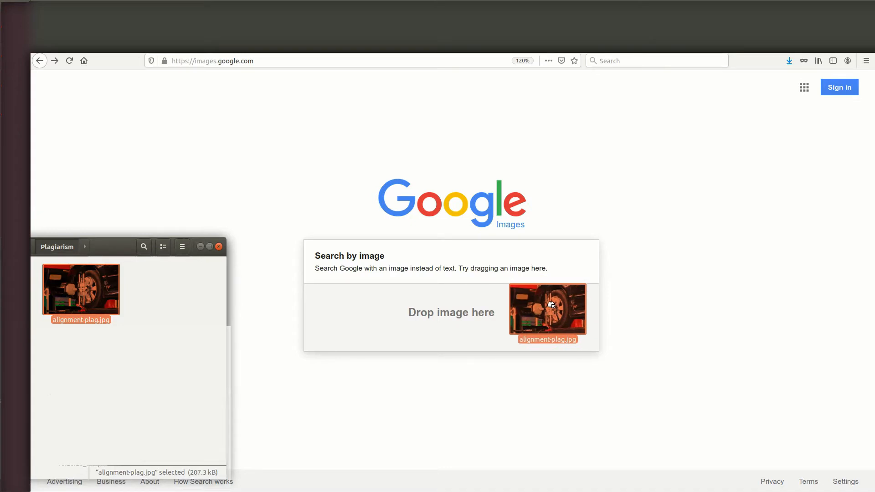
pyautogui.moveTo(547, 311); pyautogui.dragTo(441, 299)
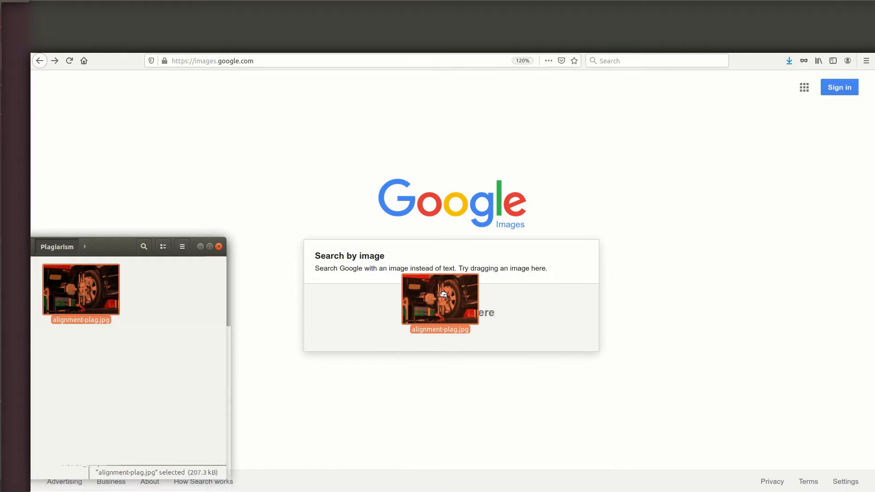
pyautogui.moveTo(441, 299); pyautogui.dragTo(441, 312)
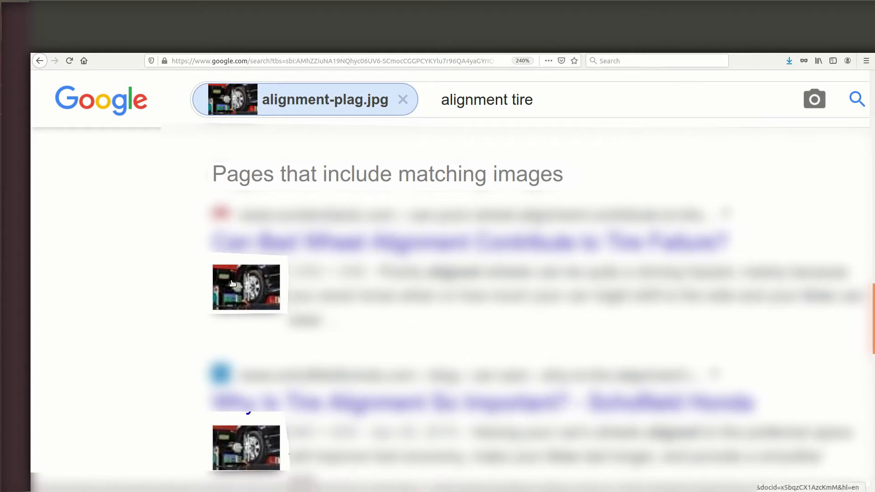
pyautogui.moveTo(237, 287)
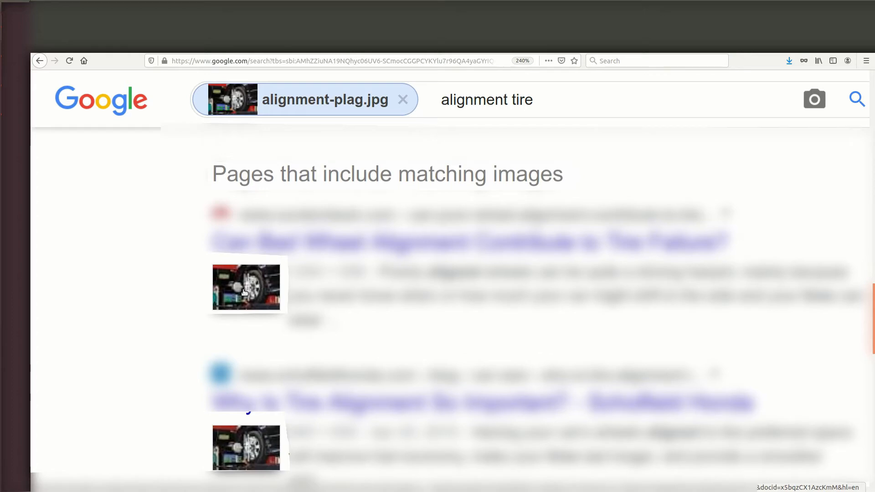
pyautogui.moveTo(229, 289)
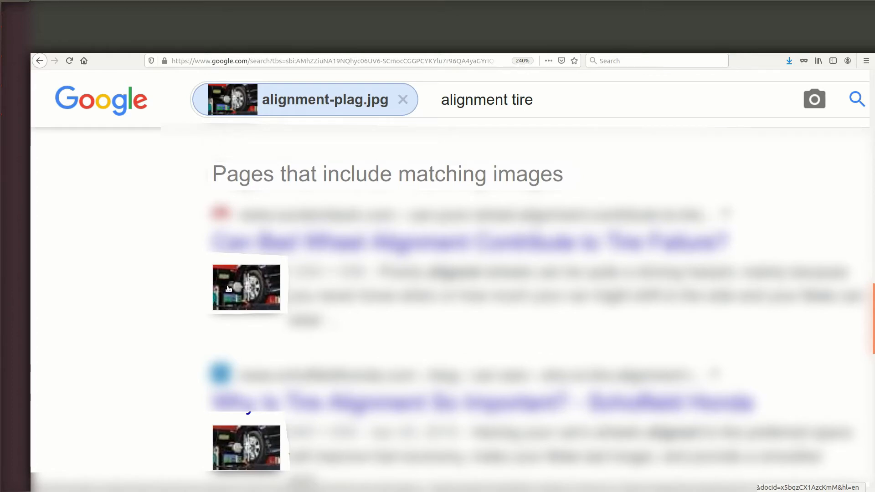
# Scroll through 'Pages that include matching images', then navigate back toward the empty search page
pyautogui.scroll(-3)
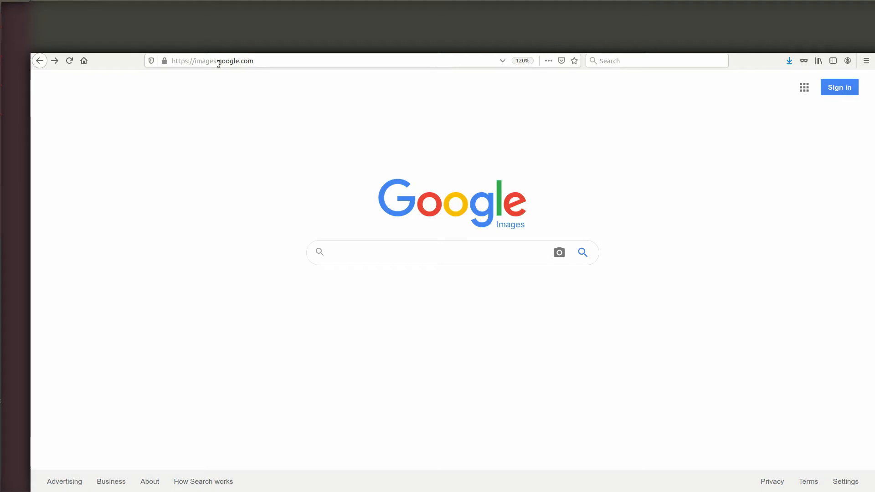
pyautogui.write('Plagiarism')
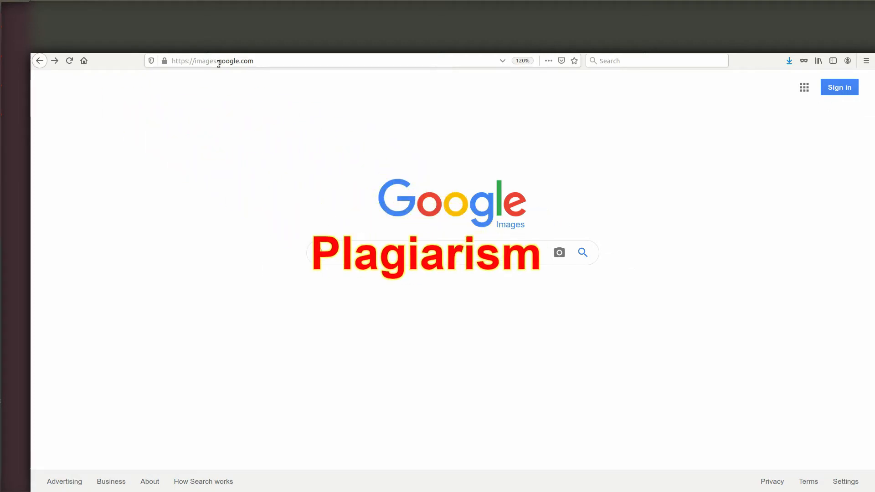